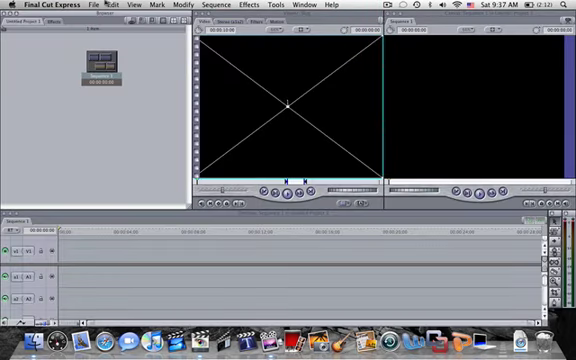
Reveal the Import options from the File menu.
left_click(92, 4)
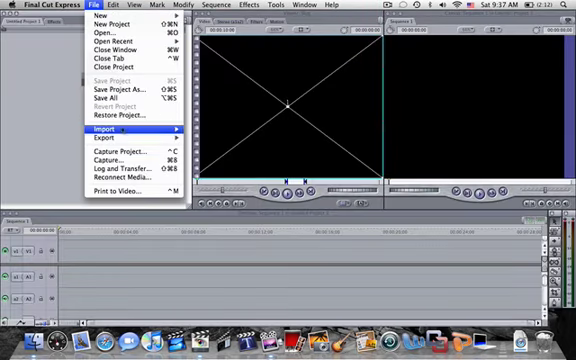
Import the green-screen Photo Booth clip and place it on the timeline.
left_click(104, 128)
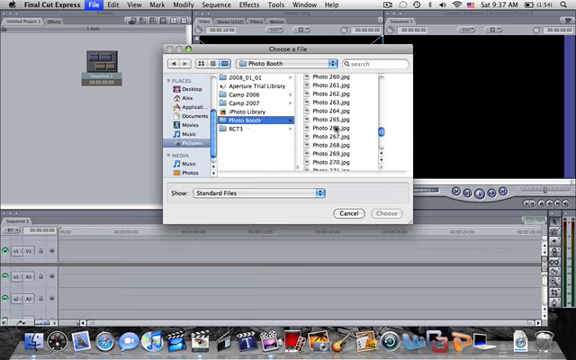
scroll("down", 3)
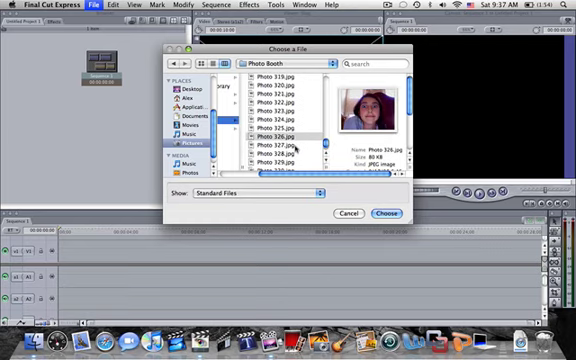
left_click(278, 148)
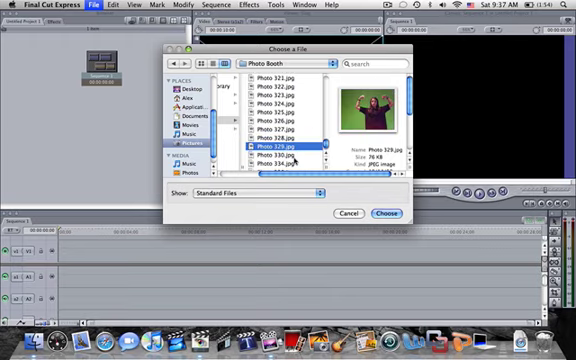
left_click(388, 216)
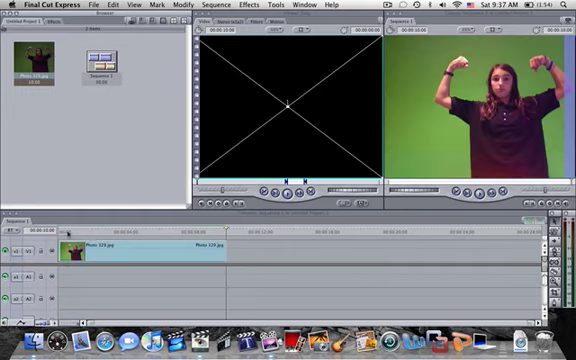
Apply Chroma Keyer and sample the green so the person stands over black.
left_click(228, 4)
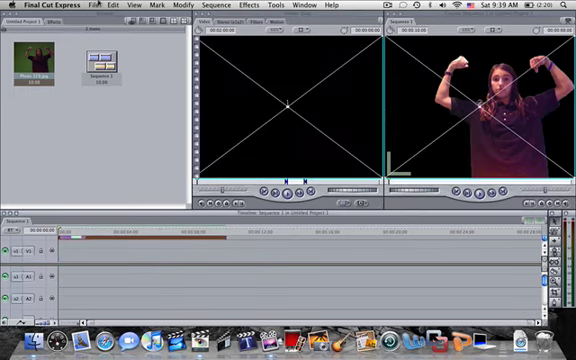
Start a new file import for the background picture.
left_click(96, 4)
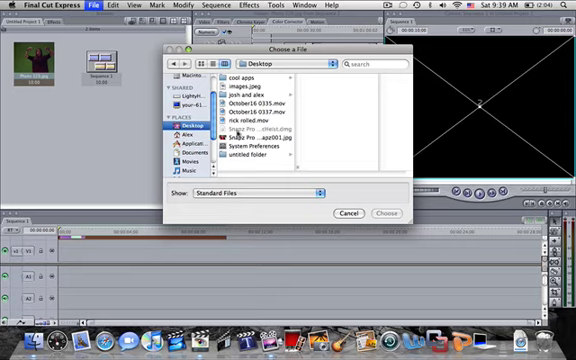
Browse Documents and Downloads, then choose the background picture from the Desktop.
left_click(184, 152)
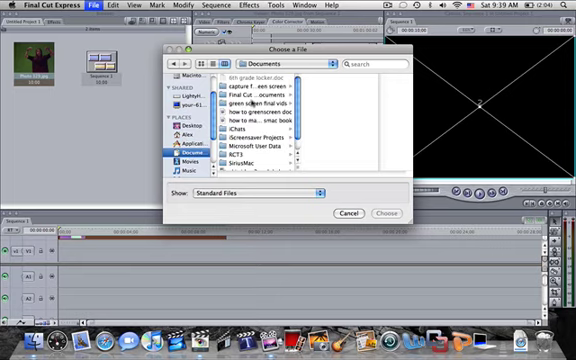
left_click(248, 104)
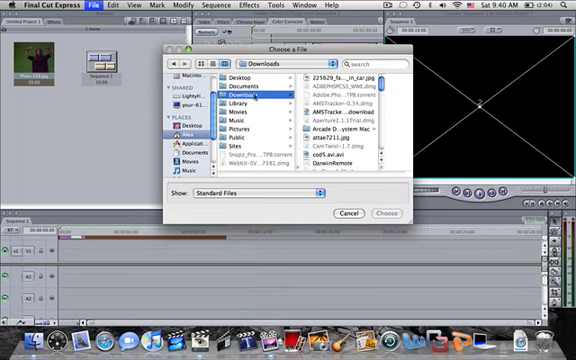
scroll("down", 3)
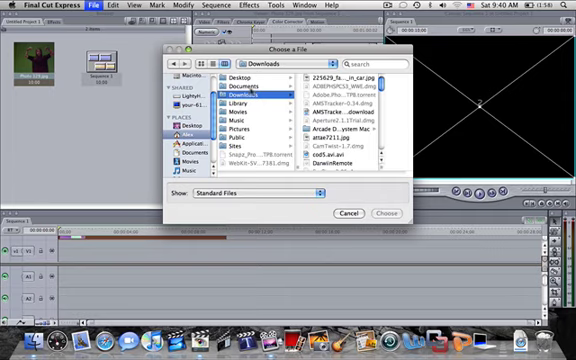
left_click(228, 104)
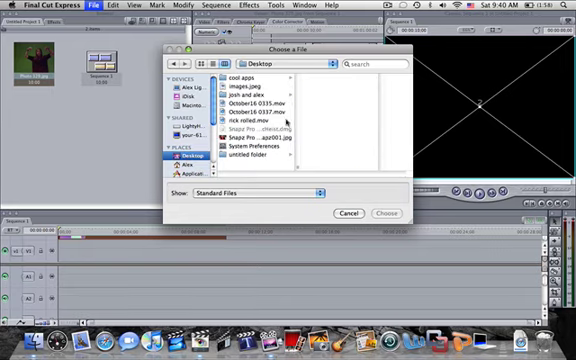
left_click(244, 132)
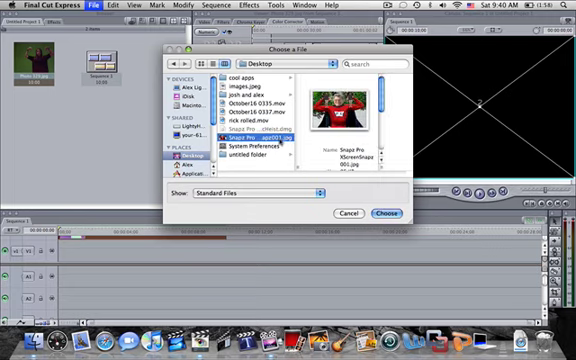
left_click(392, 212)
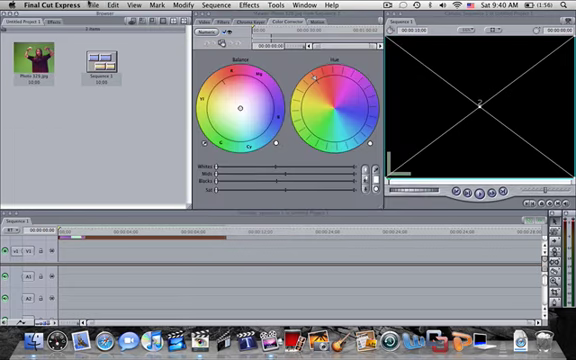
Import the Desktop background picture into the browser alongside the keyed clip.
left_click(118, 8)
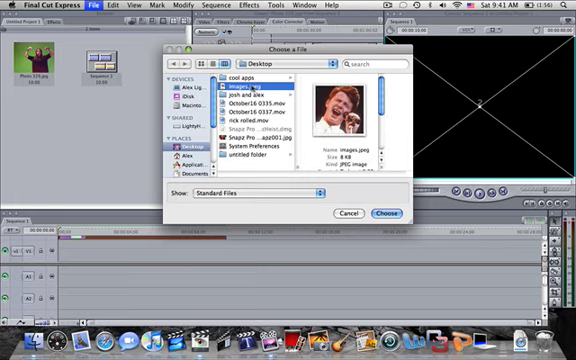
left_click(390, 212)
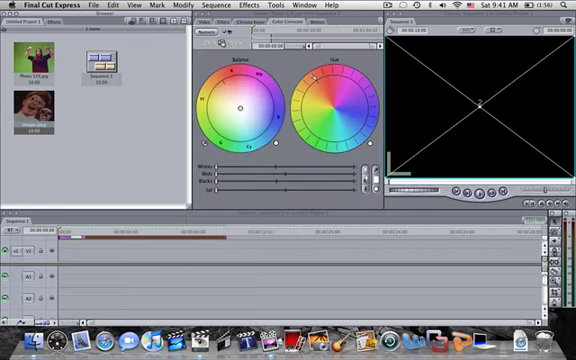